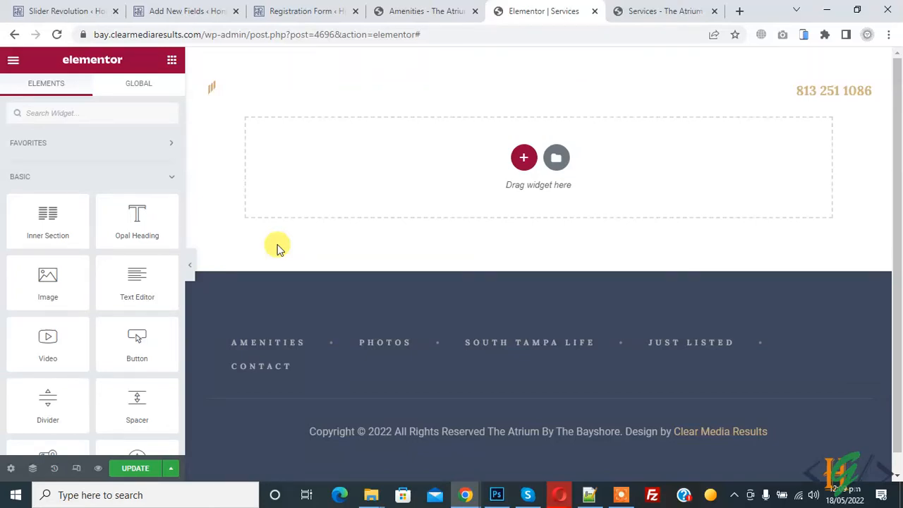
pyautogui.moveTo(283, 253)
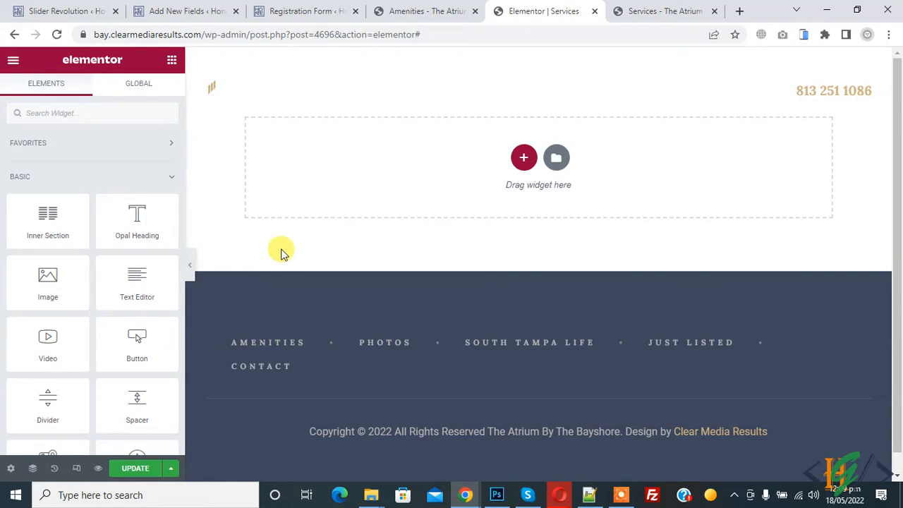
pyautogui.moveTo(294, 302)
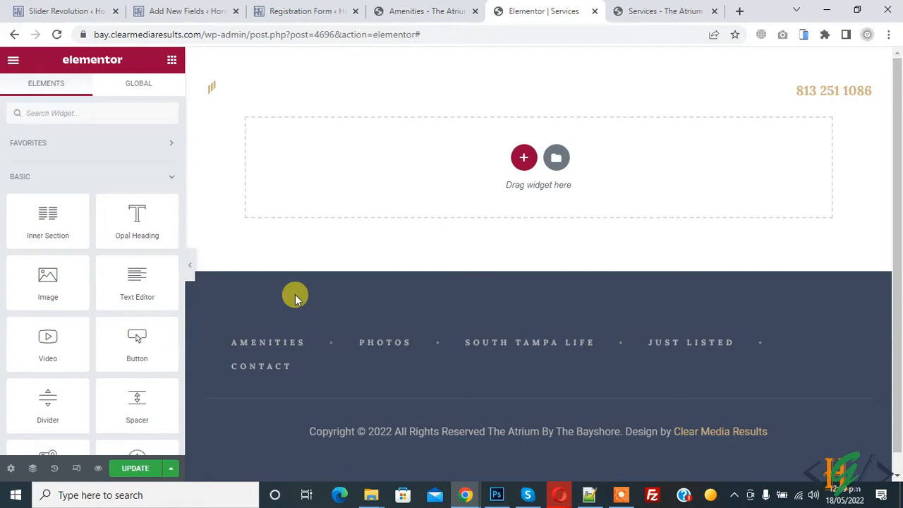
pyautogui.moveTo(458, 78)
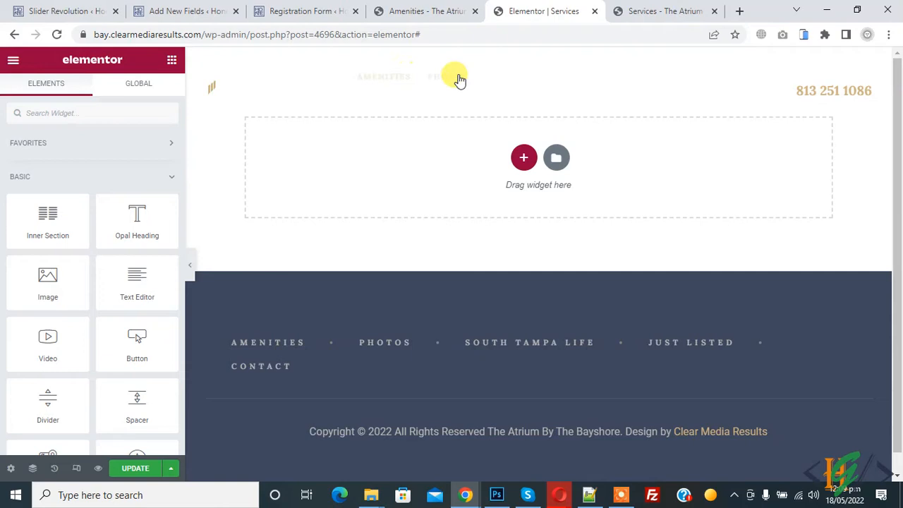
pyautogui.moveTo(510, 185)
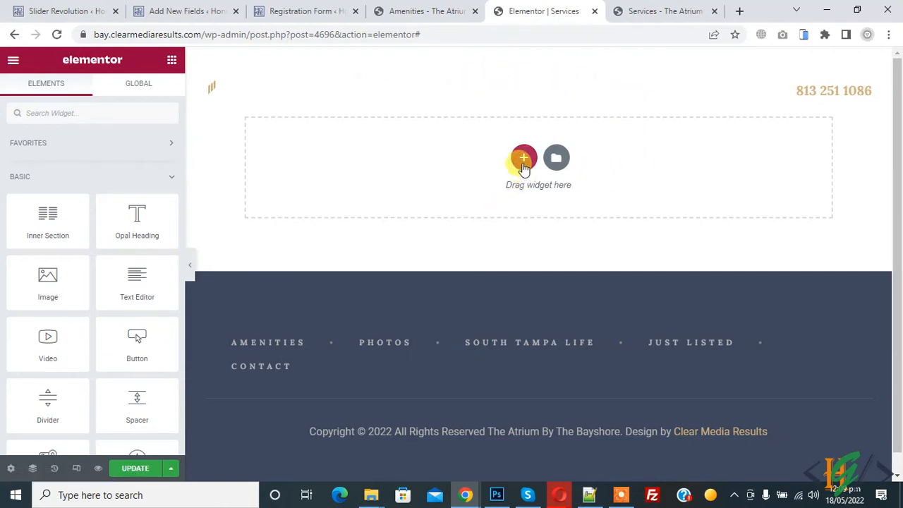
# Add a new single-column section at the top of the Services page.
pyautogui.click(524, 158)
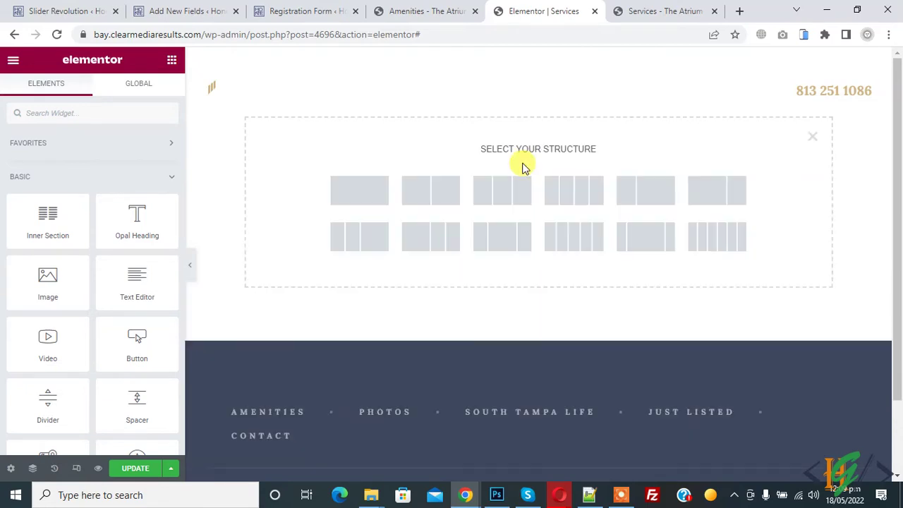
pyautogui.moveTo(516, 153)
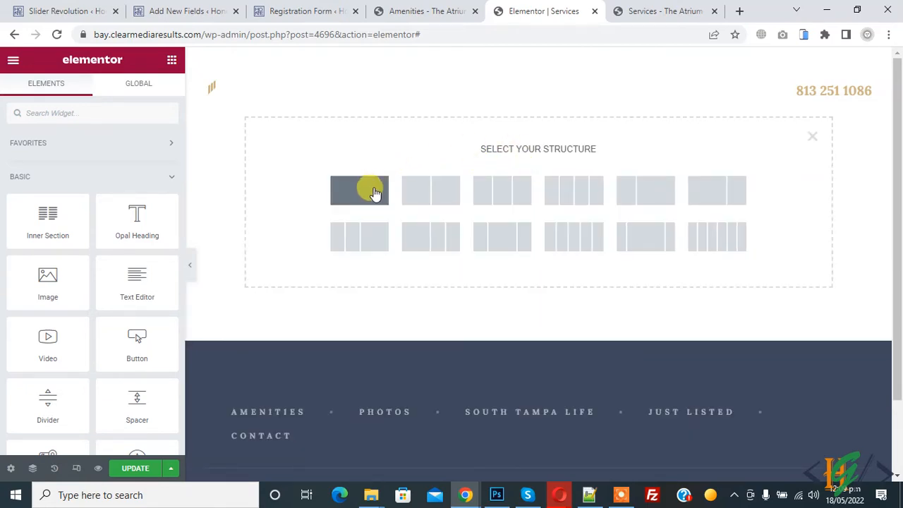
pyautogui.click(359, 190)
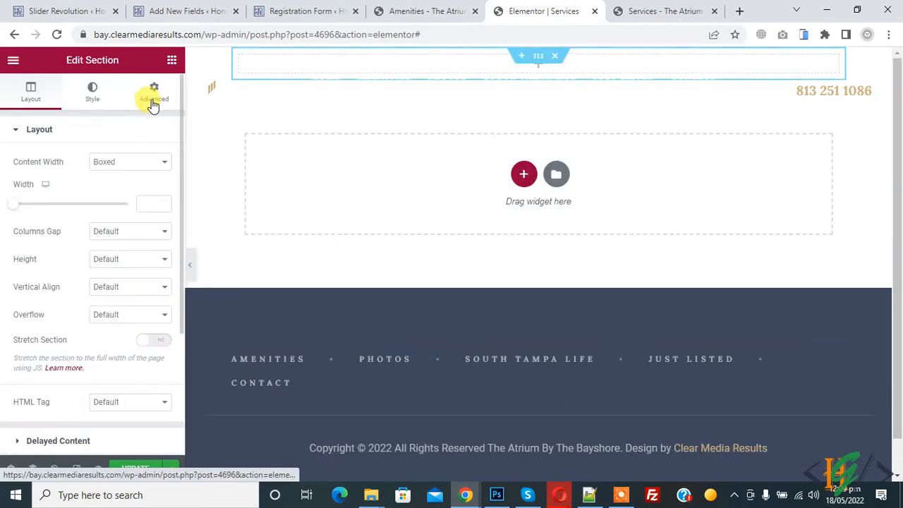
# Give the section unlinked padding of 100px top and bottom in the Advanced settings.
pyautogui.click(152, 92)
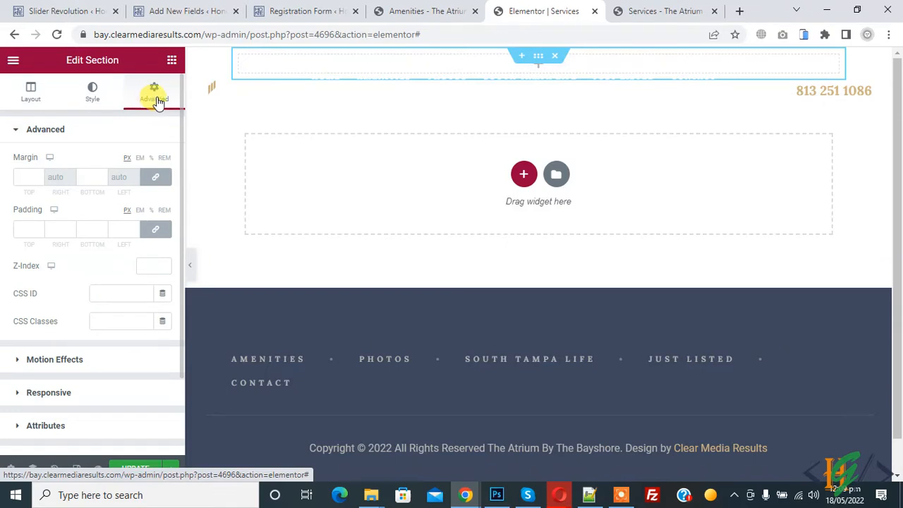
pyautogui.moveTo(29, 221)
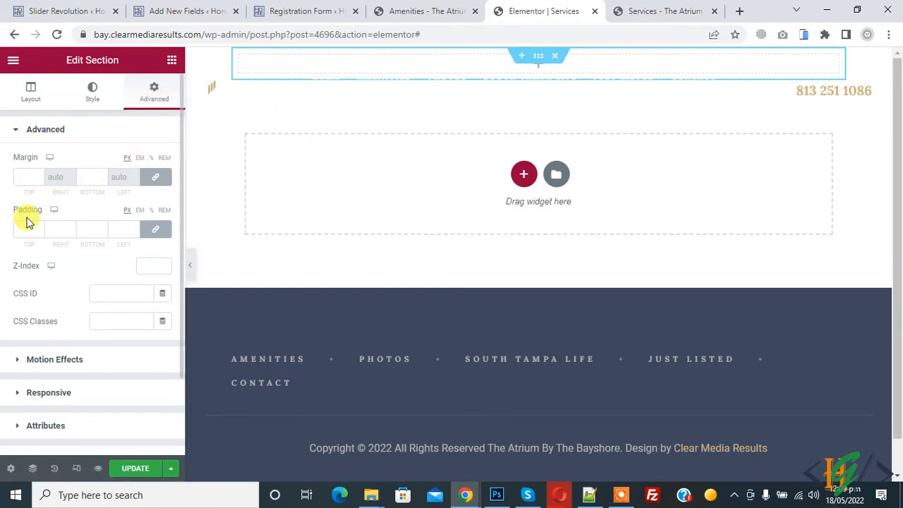
pyautogui.moveTo(156, 229)
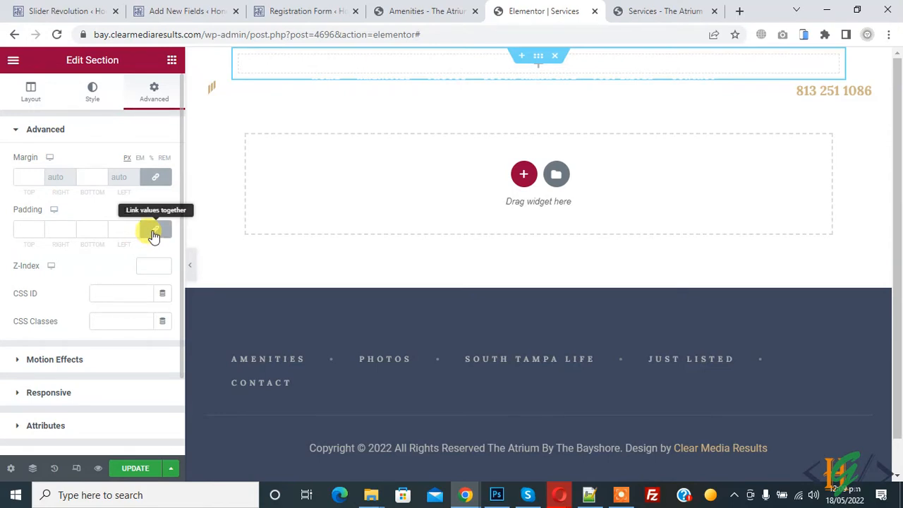
pyautogui.click(155, 229)
pyautogui.write('100')
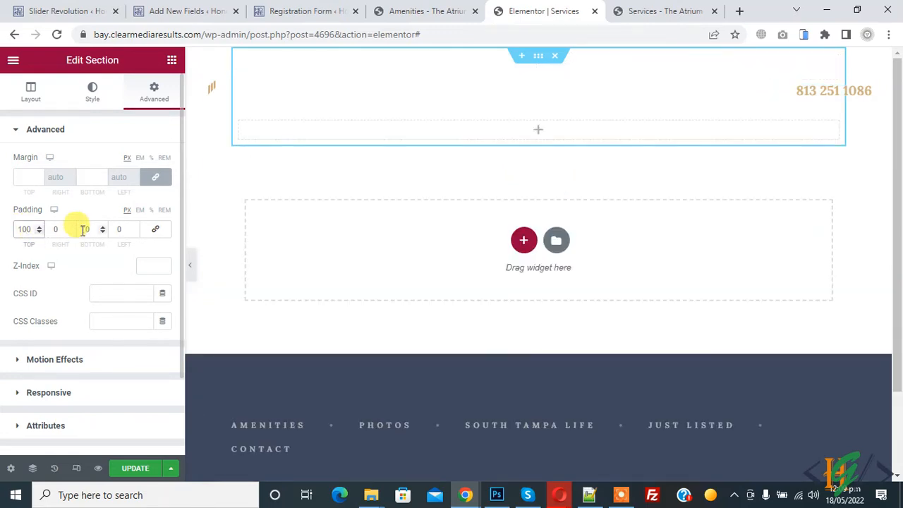
pyautogui.click(86, 229)
pyautogui.write('100')
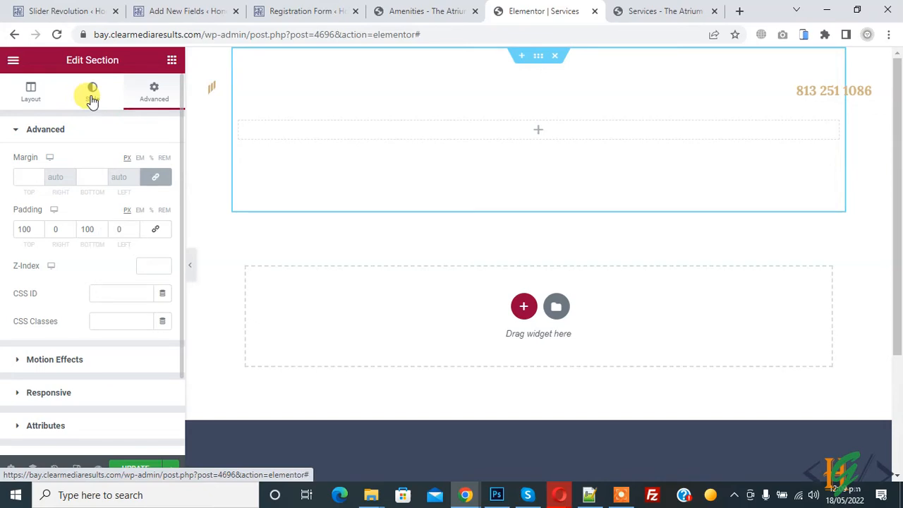
# Set the section's background type to Slideshow in the Style settings.
pyautogui.click(93, 92)
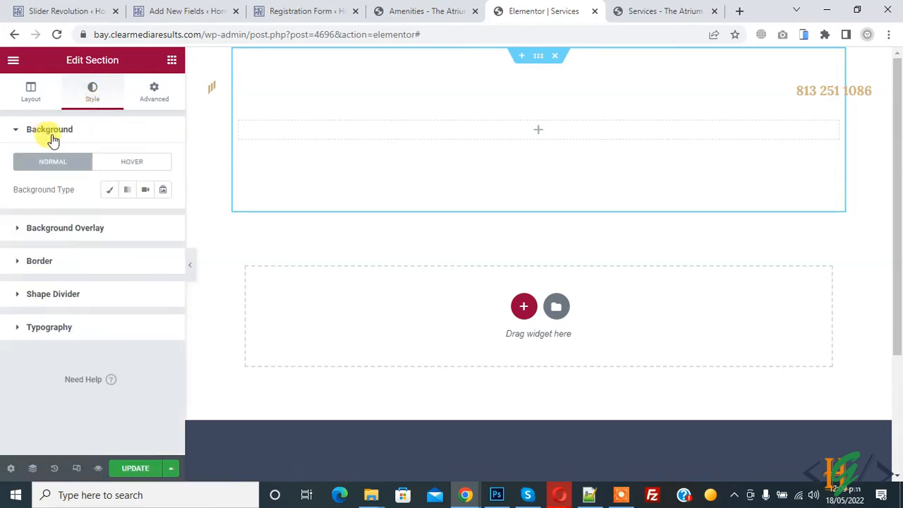
pyautogui.moveTo(51, 189)
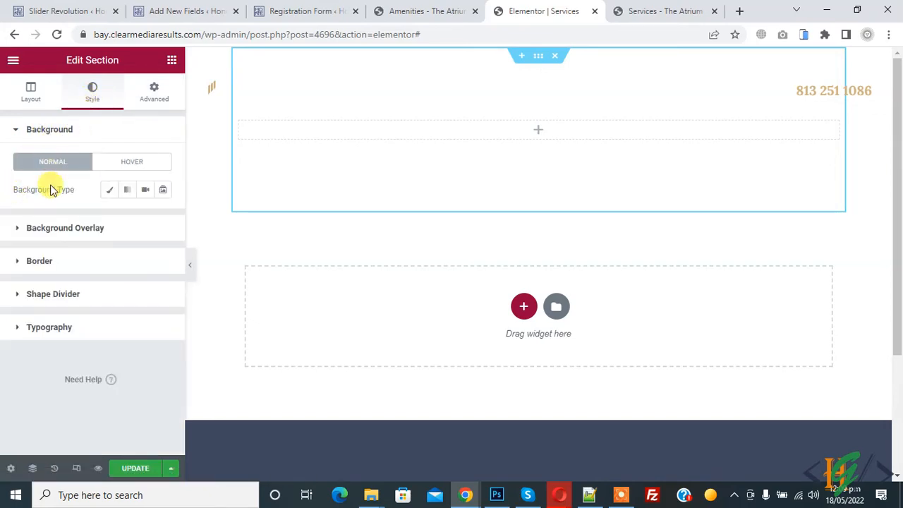
pyautogui.moveTo(127, 190)
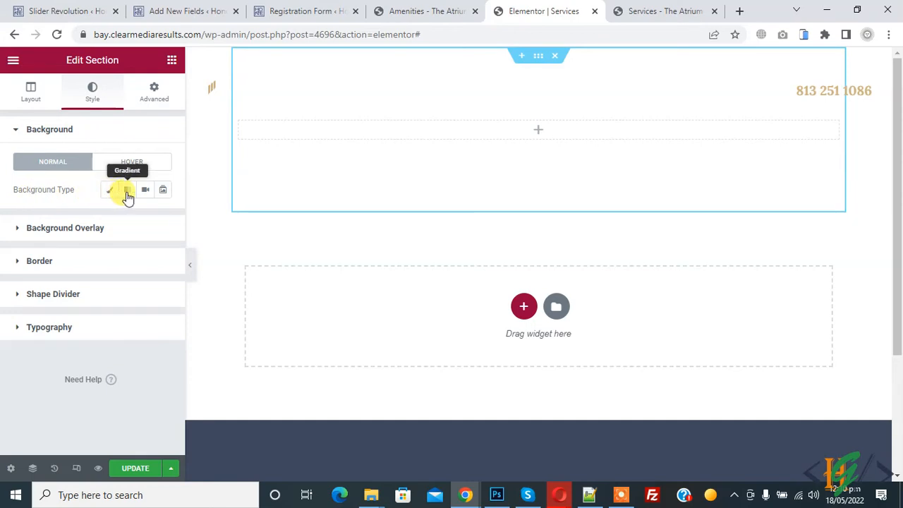
pyautogui.moveTo(162, 189)
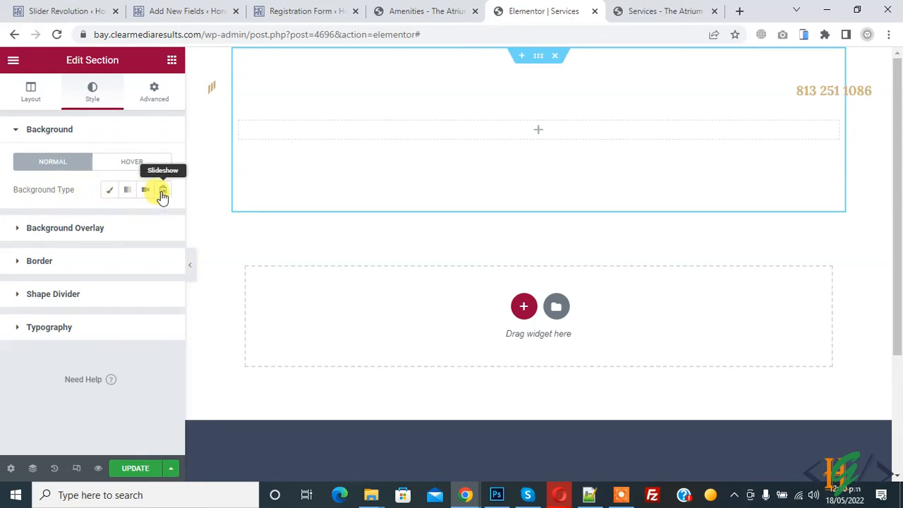
pyautogui.click(164, 189)
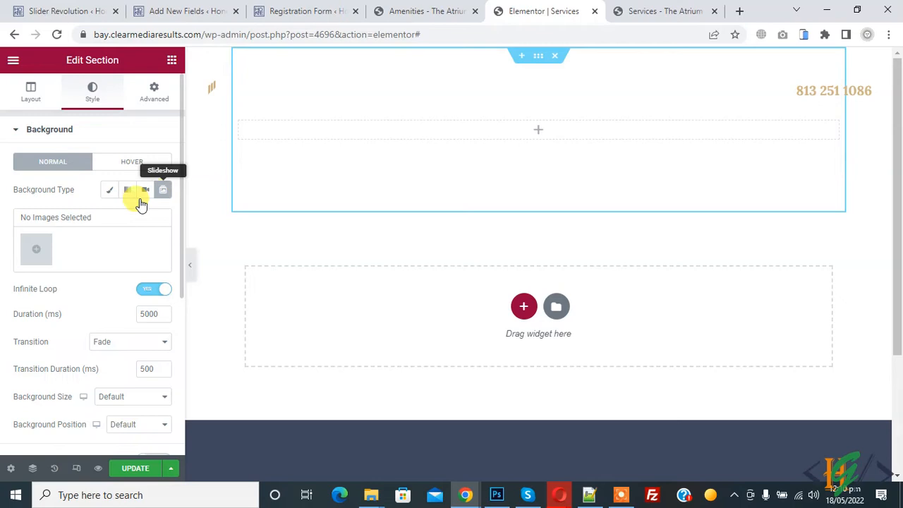
pyautogui.moveTo(37, 248)
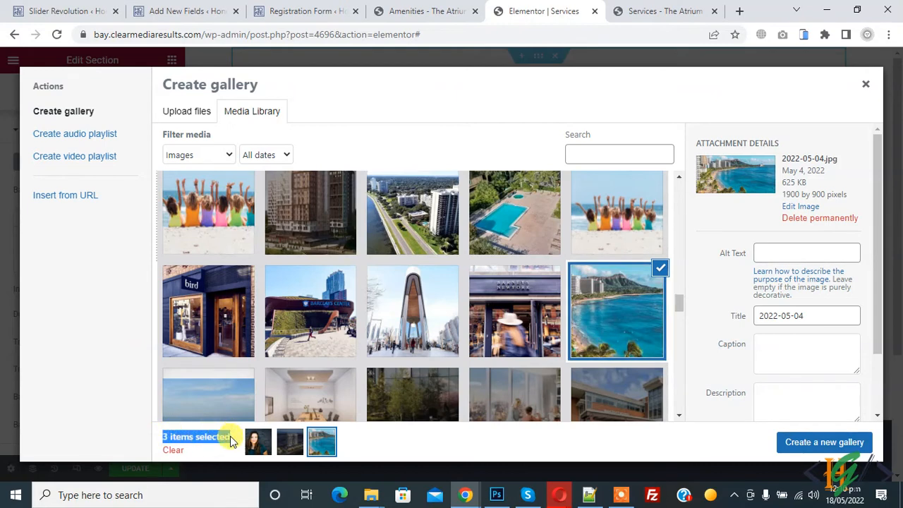
pyautogui.moveTo(824, 442)
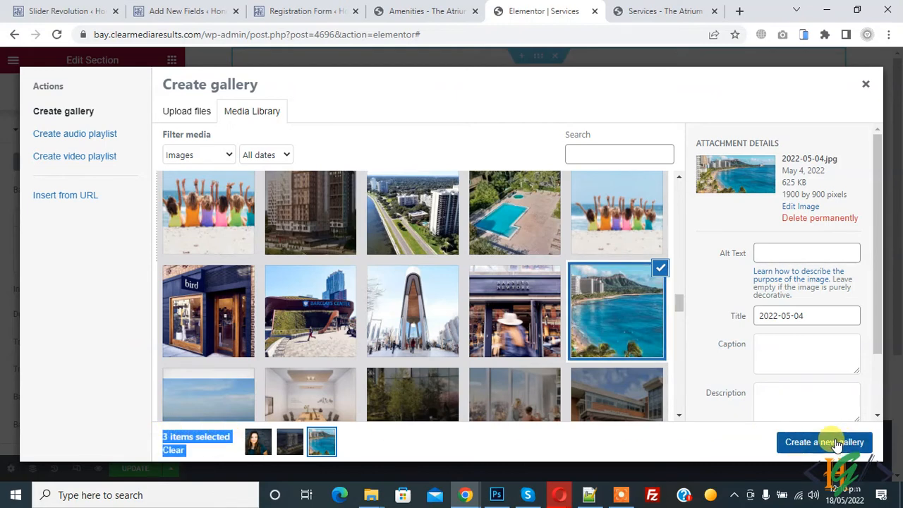
# Create a gallery from the three chosen images and insert it as the slideshow background.
pyautogui.click(823, 442)
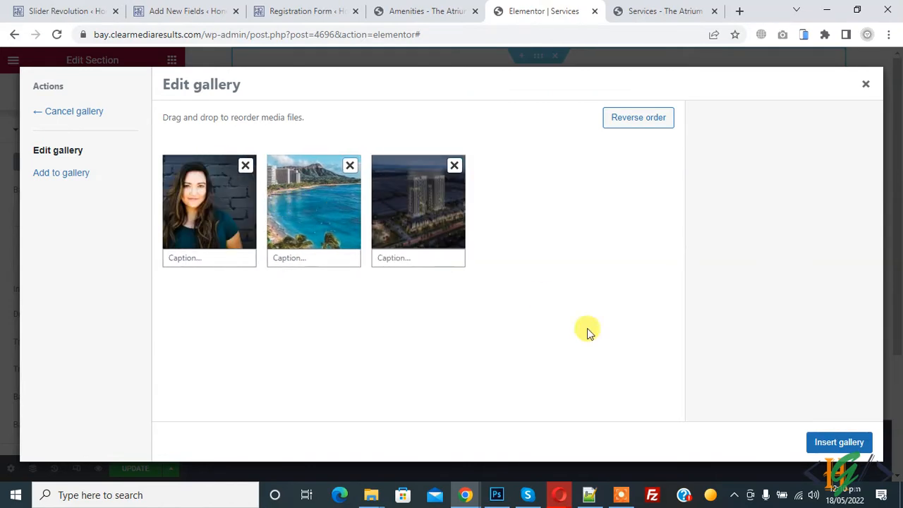
pyautogui.moveTo(838, 443)
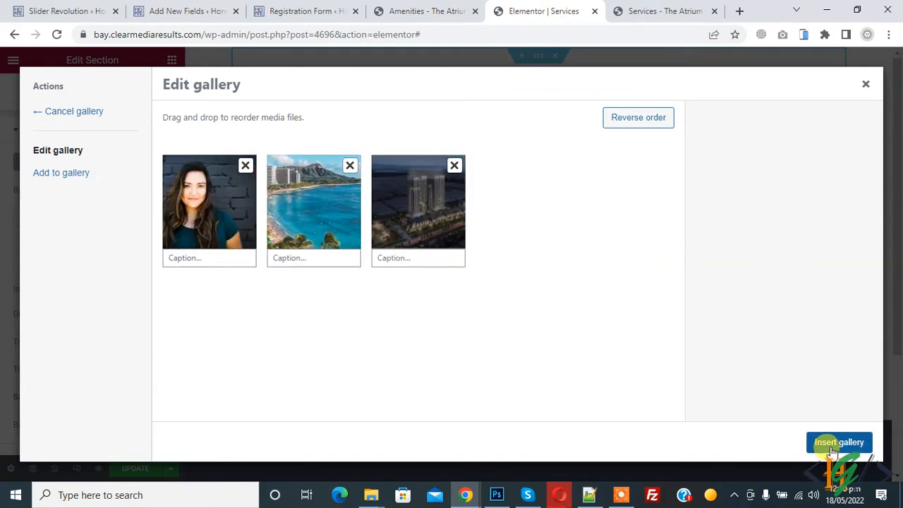
pyautogui.click(838, 443)
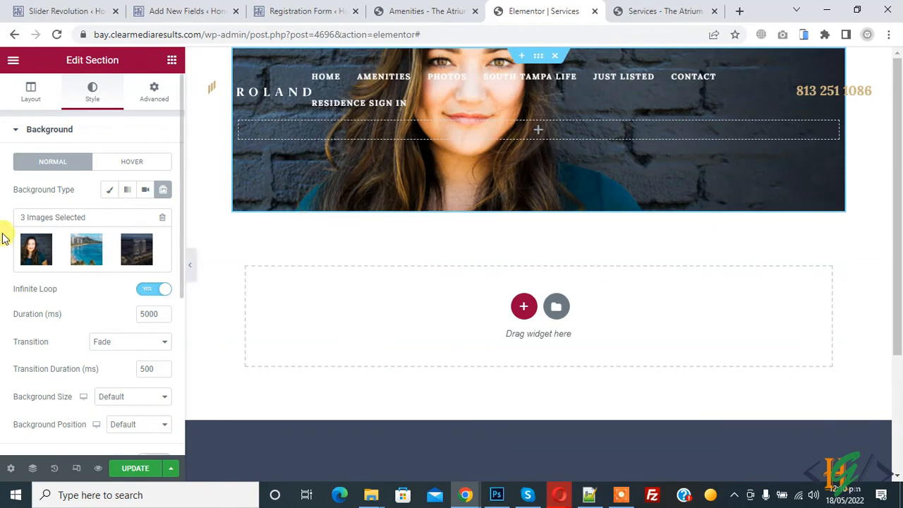
pyautogui.moveTo(189, 229)
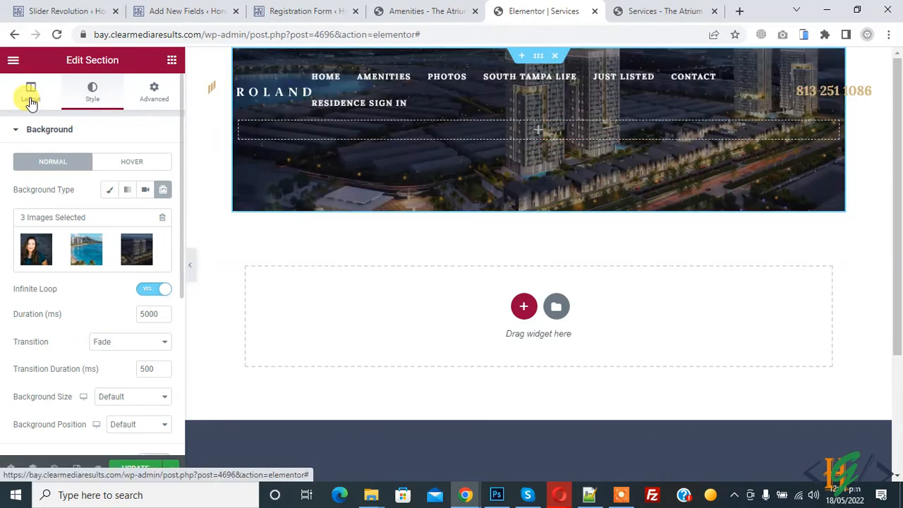
# Stretch the section to full width with Fit To Screen height and columns centred vertically.
pyautogui.click(31, 90)
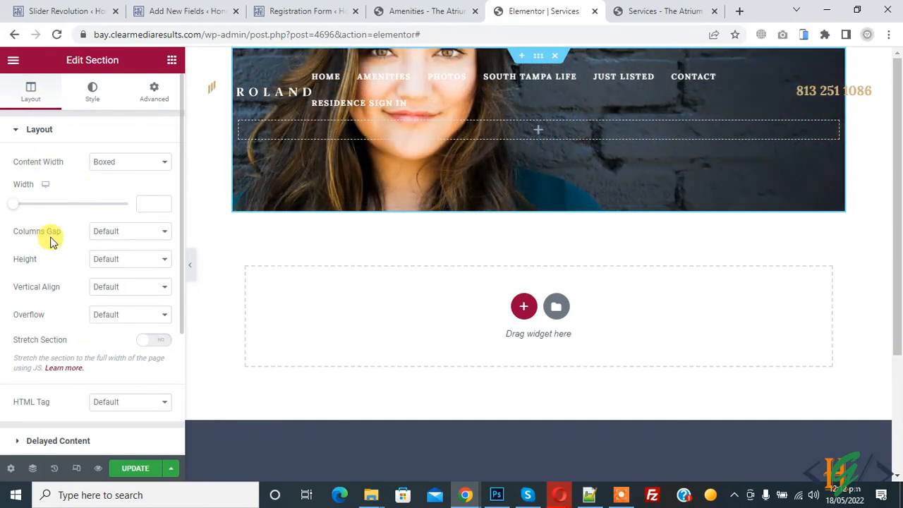
pyautogui.moveTo(16, 345)
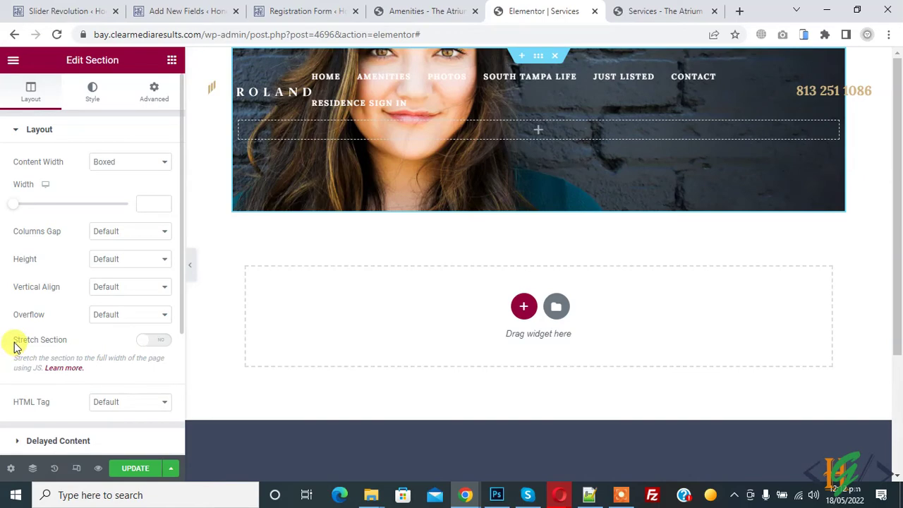
pyautogui.click(153, 340)
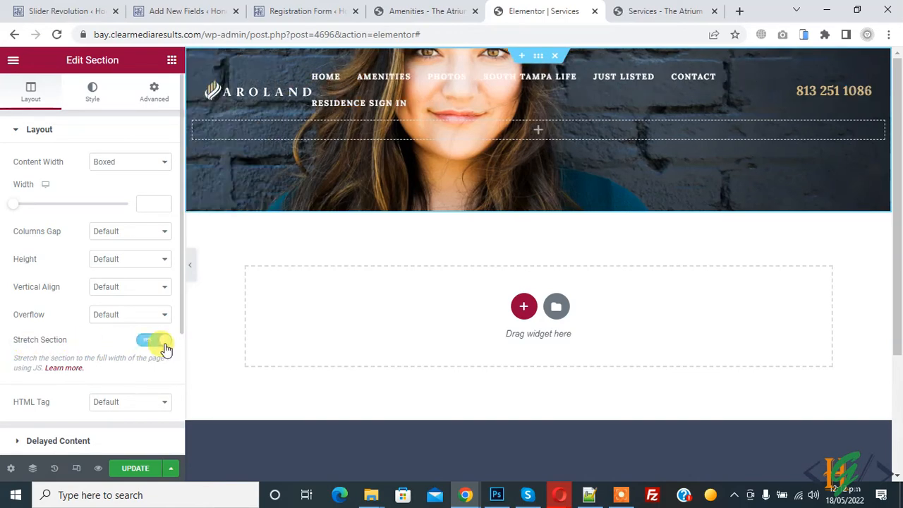
pyautogui.click(154, 338)
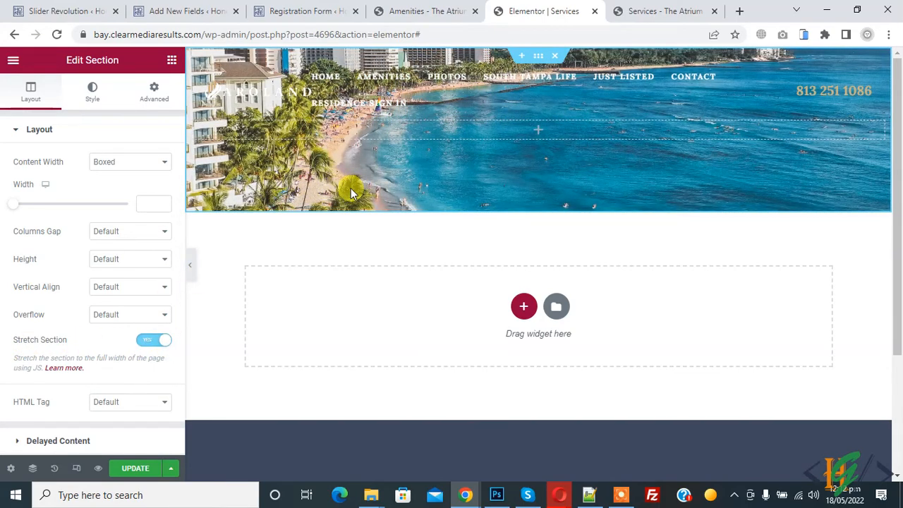
pyautogui.moveTo(96, 275)
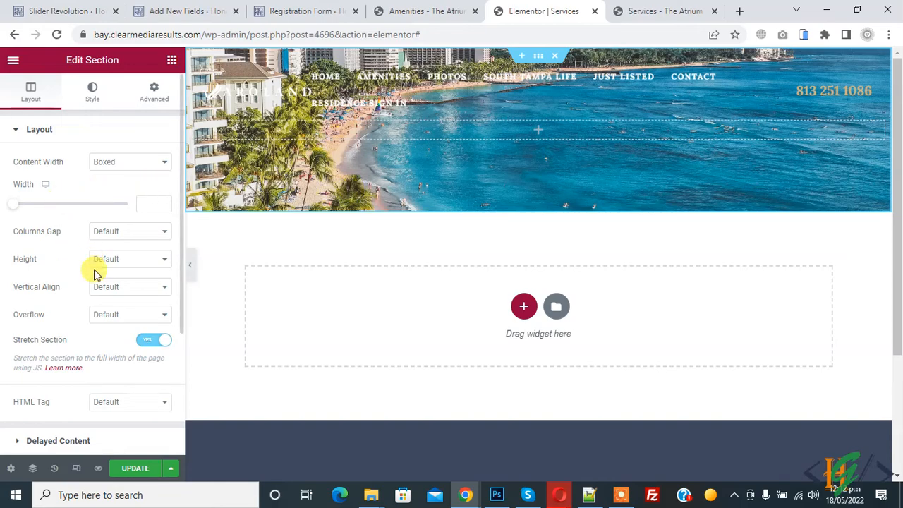
pyautogui.moveTo(28, 259)
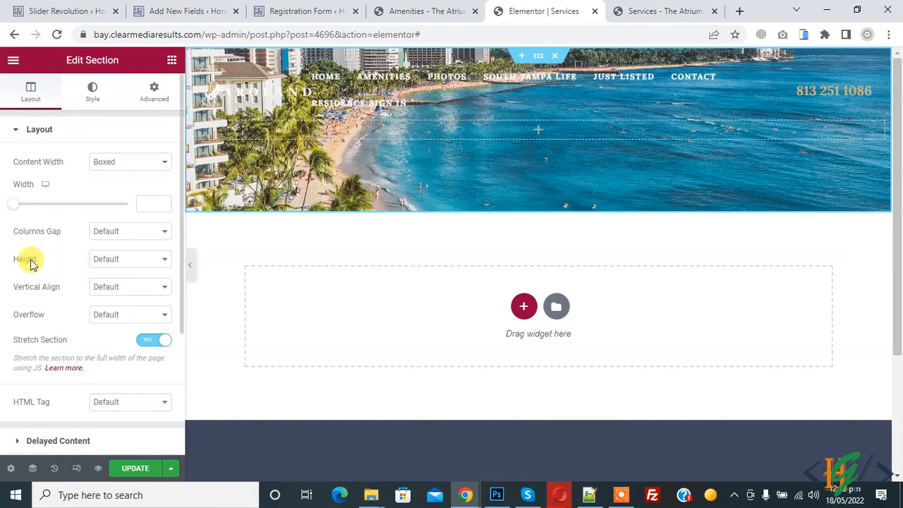
pyautogui.click(130, 259)
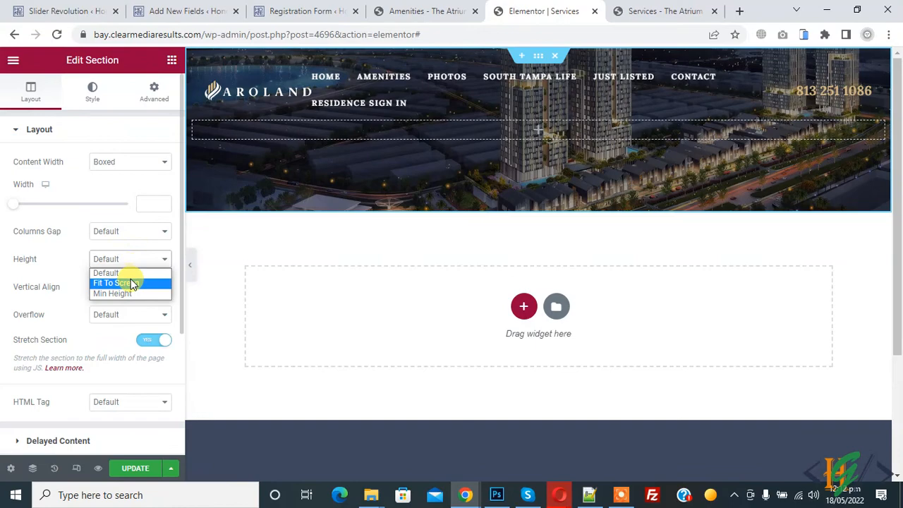
pyautogui.click(115, 282)
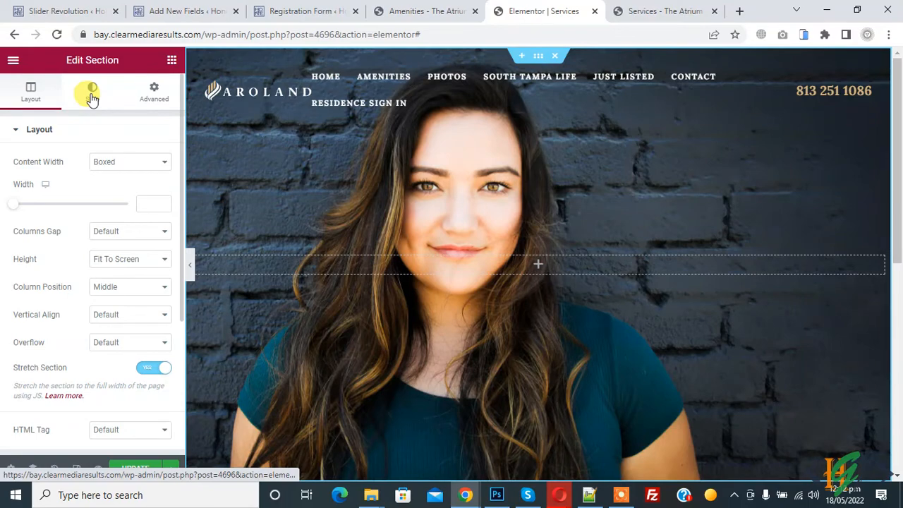
# Keep the Fade transition, adjust background size, and position the slideshow images Center Center.
pyautogui.click(91, 91)
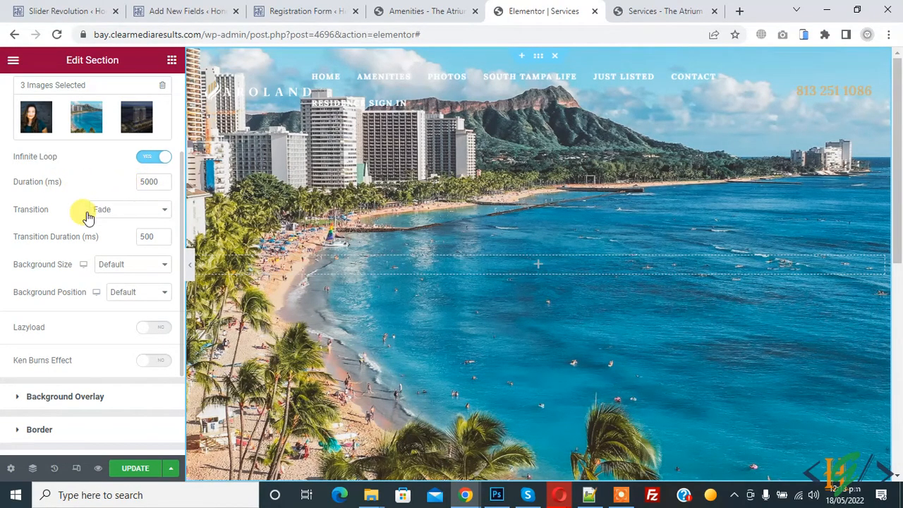
pyautogui.click(129, 208)
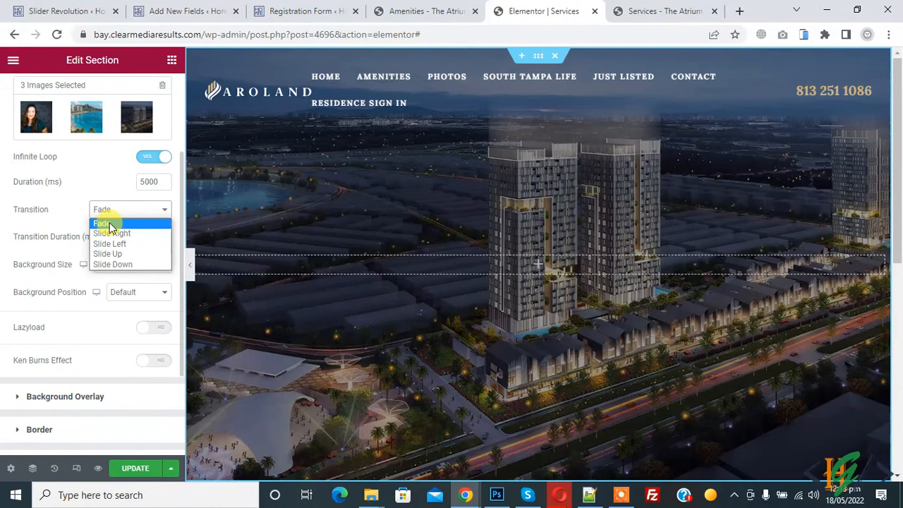
pyautogui.click(102, 223)
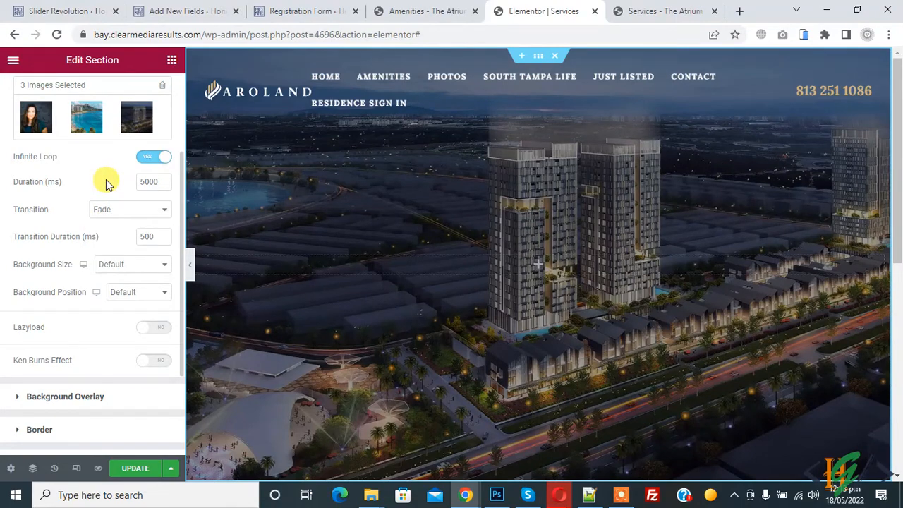
pyautogui.moveTo(14, 275)
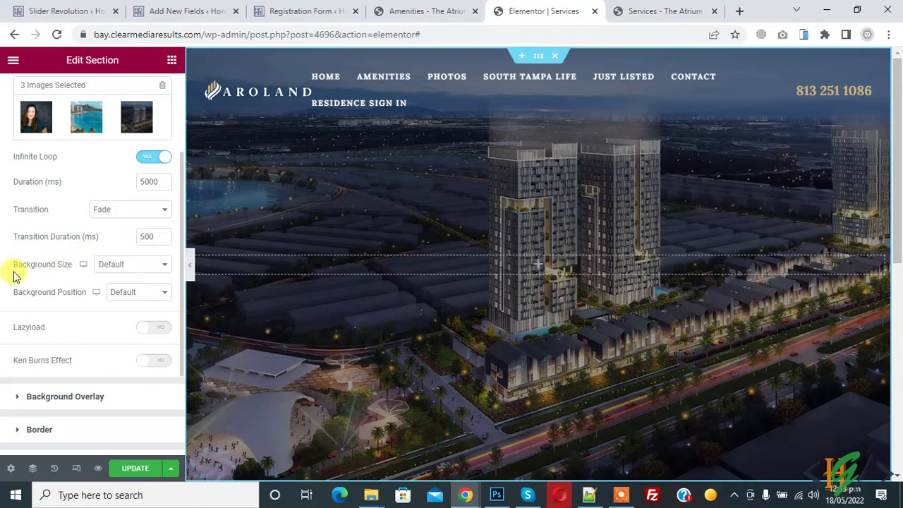
pyautogui.click(130, 264)
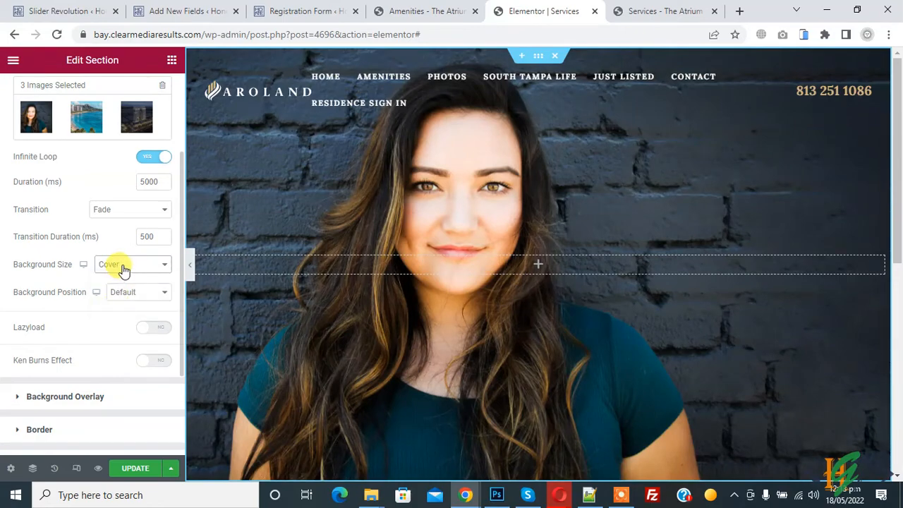
pyautogui.click(130, 263)
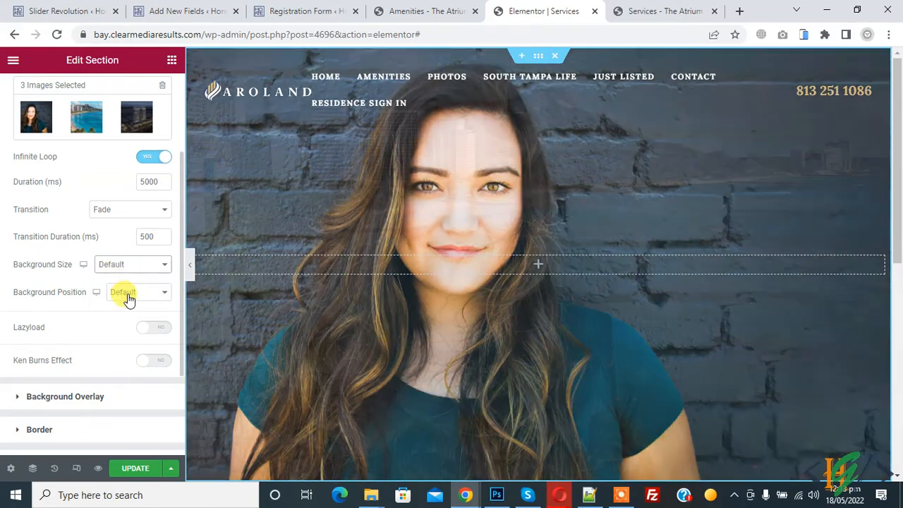
pyautogui.click(134, 290)
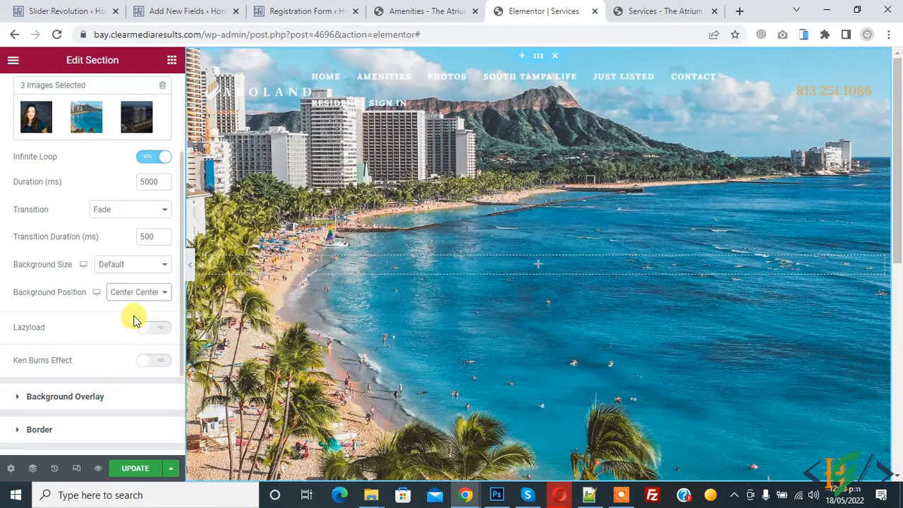
pyautogui.scroll(-3)
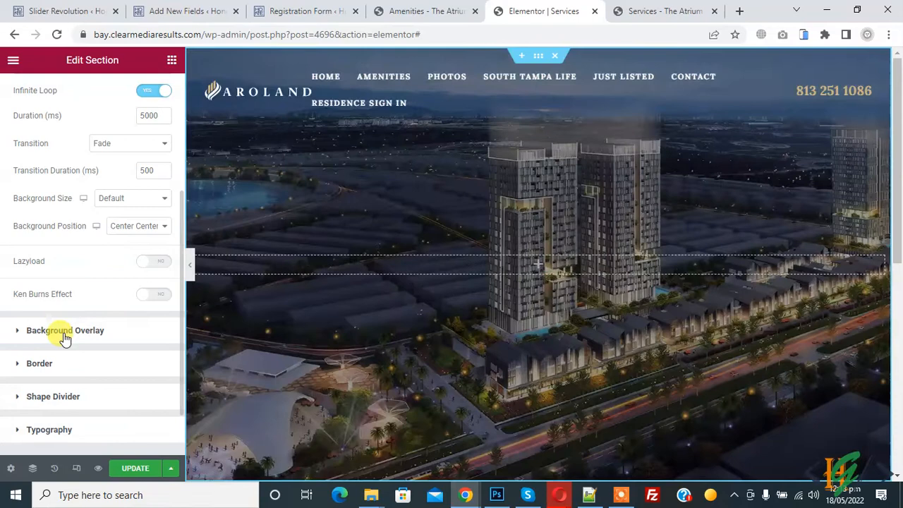
# Add a Classic black background overlay at about 0.45 opacity to darken the slideshow.
pyautogui.click(65, 330)
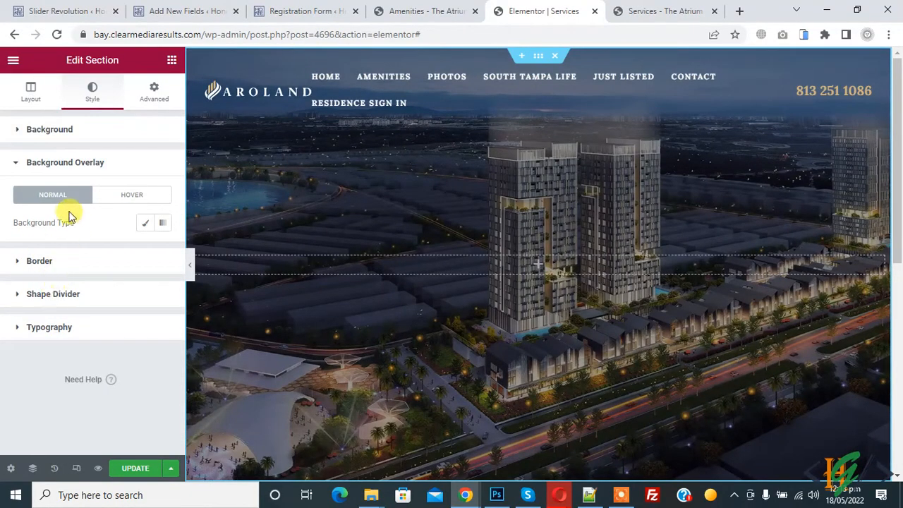
pyautogui.moveTo(144, 223)
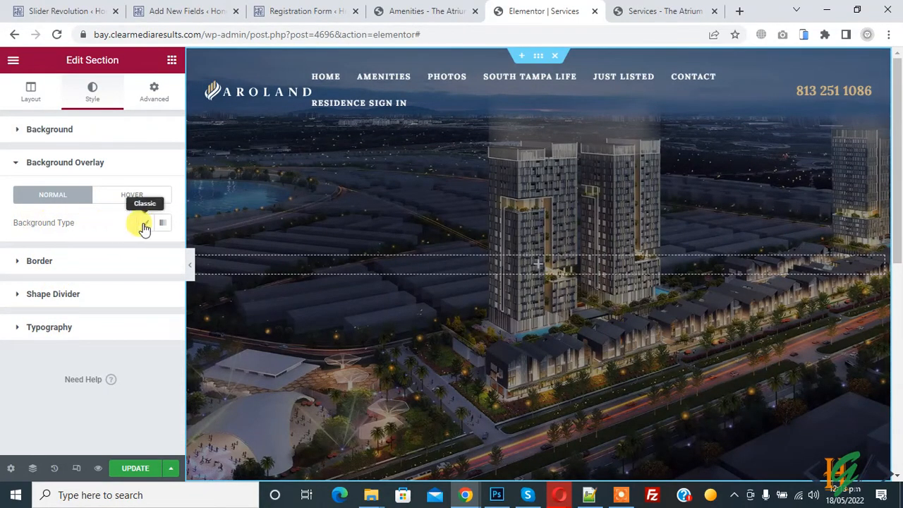
pyautogui.click(145, 223)
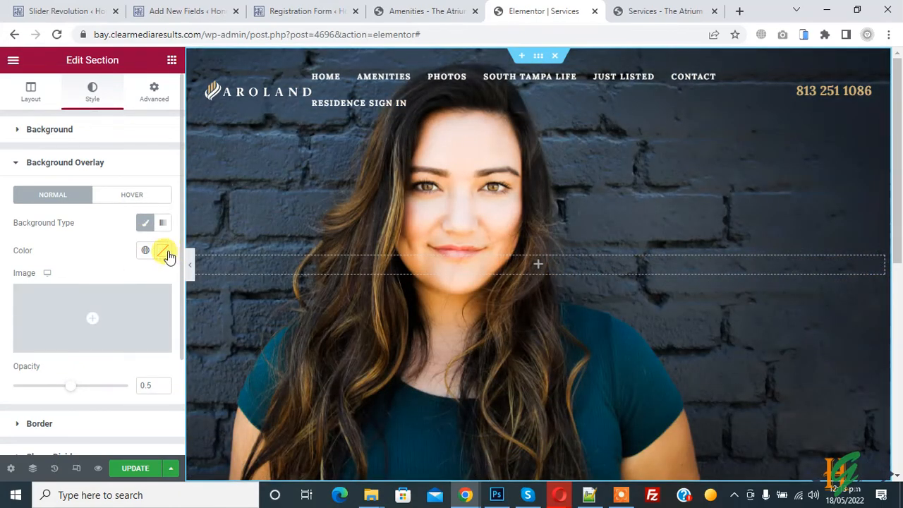
pyautogui.click(145, 251)
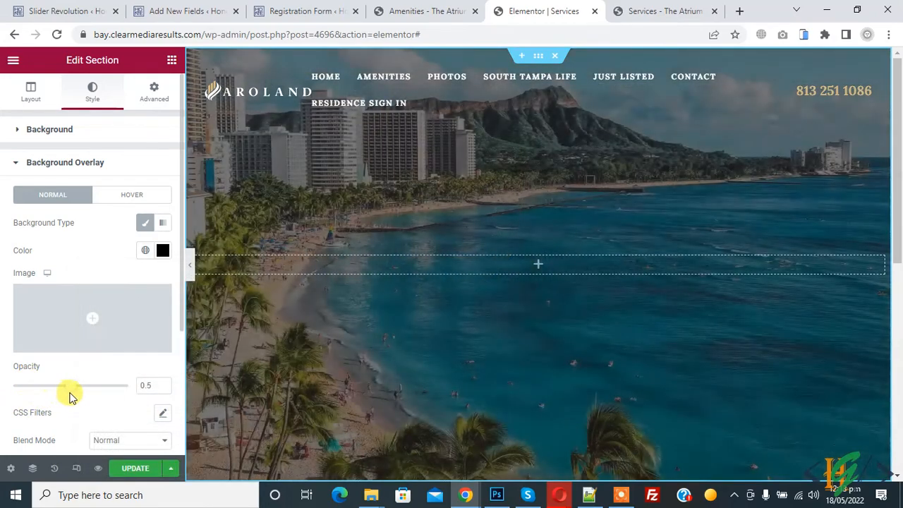
pyautogui.moveTo(70, 385); pyautogui.dragTo(54, 385)
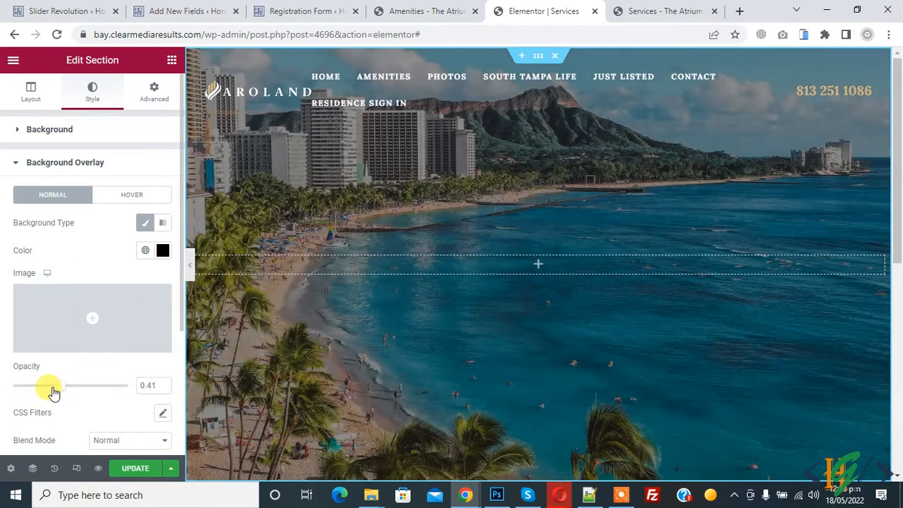
pyautogui.moveTo(55, 385); pyautogui.dragTo(90, 385)
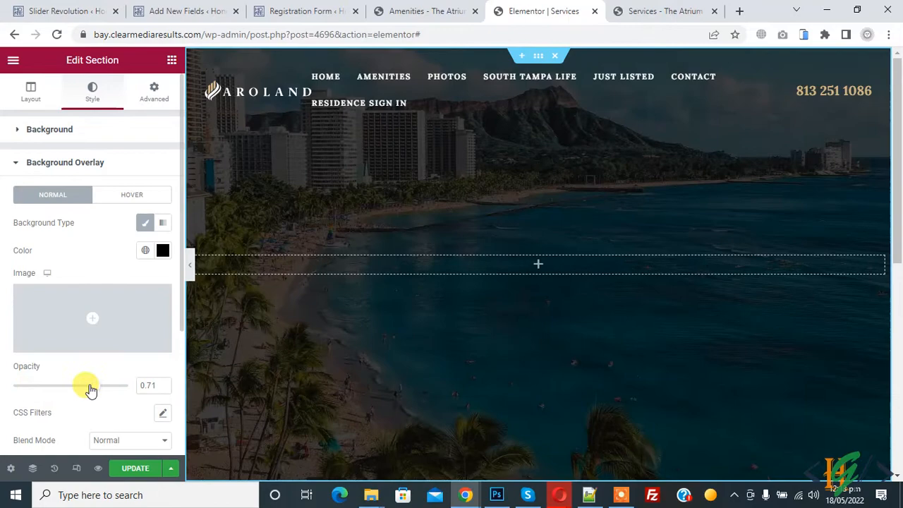
pyautogui.moveTo(88, 385); pyautogui.dragTo(83, 385)
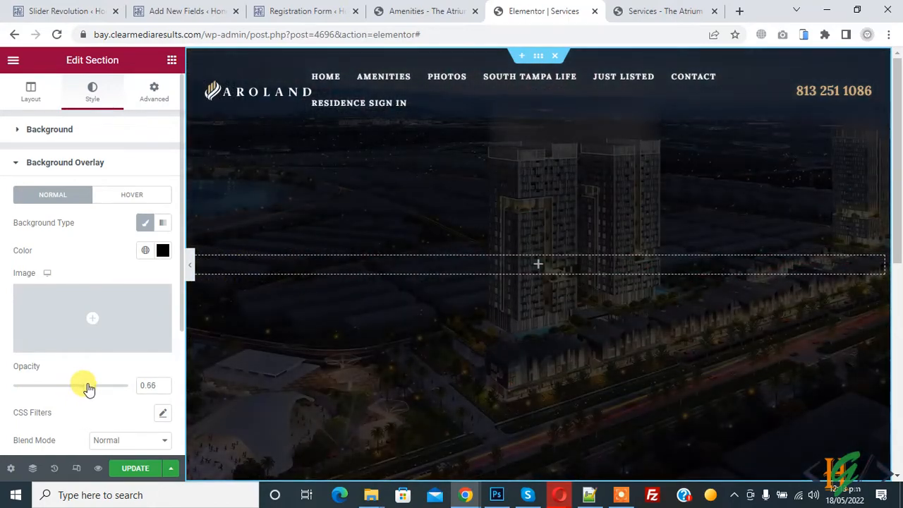
pyautogui.moveTo(91, 385); pyautogui.dragTo(76, 385)
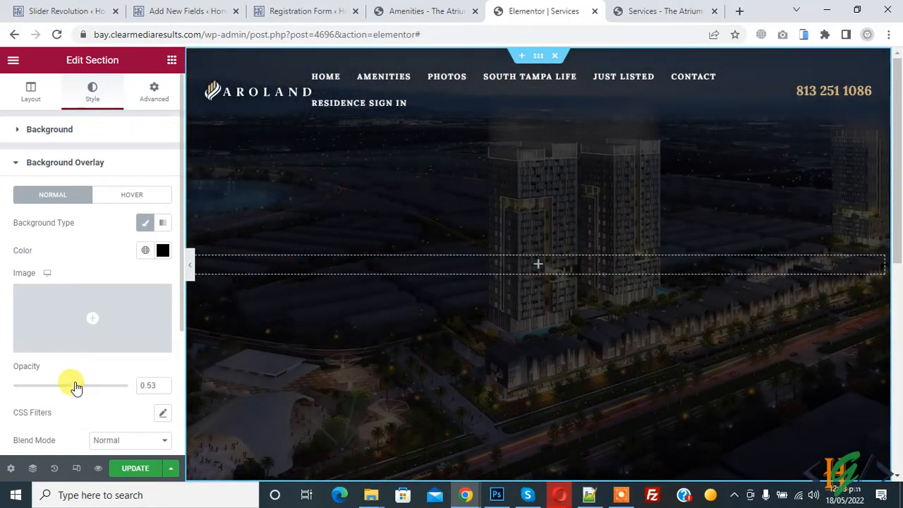
pyautogui.moveTo(76, 385); pyautogui.dragTo(65, 385)
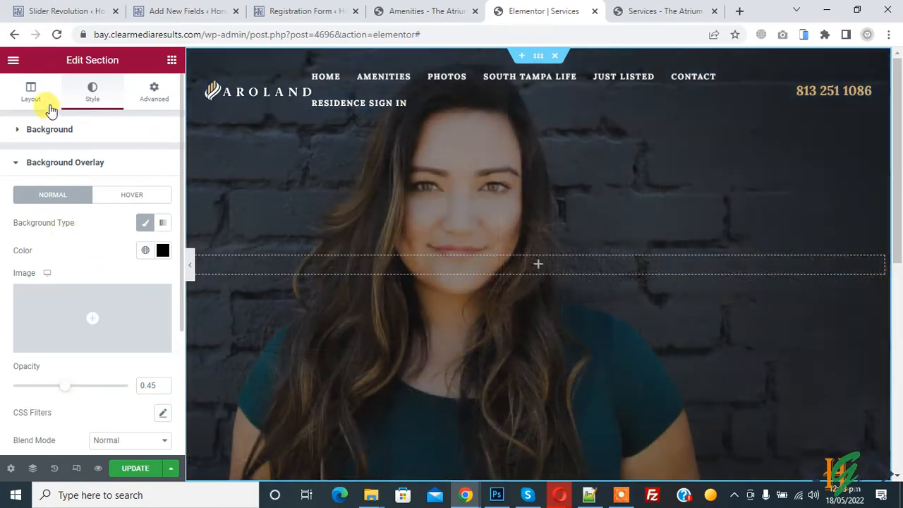
pyautogui.click(31, 92)
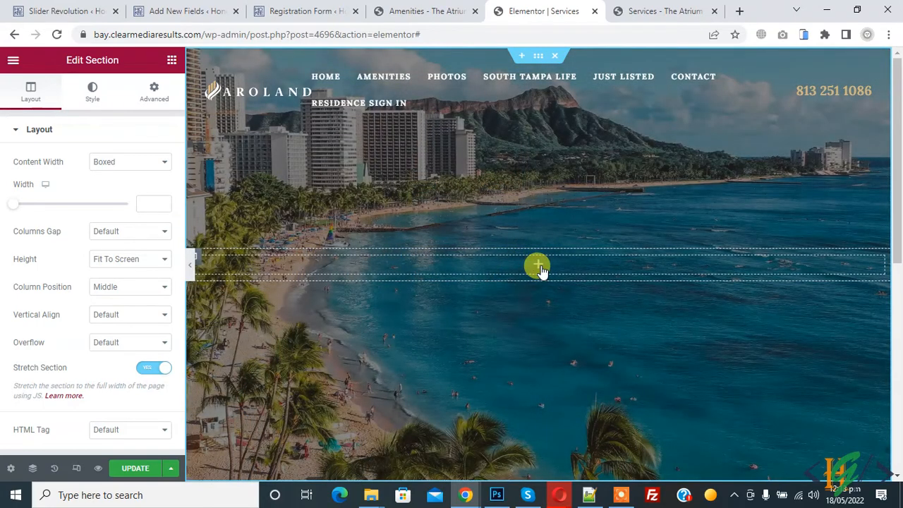
# Insert an Opal Heading widget into the hero section over the darkened slideshow.
pyautogui.click(172, 59)
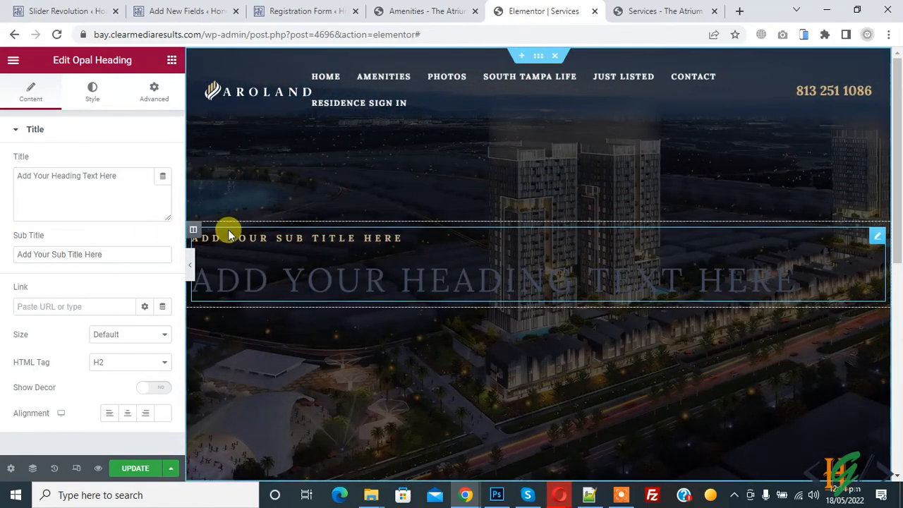
pyautogui.moveTo(323, 268)
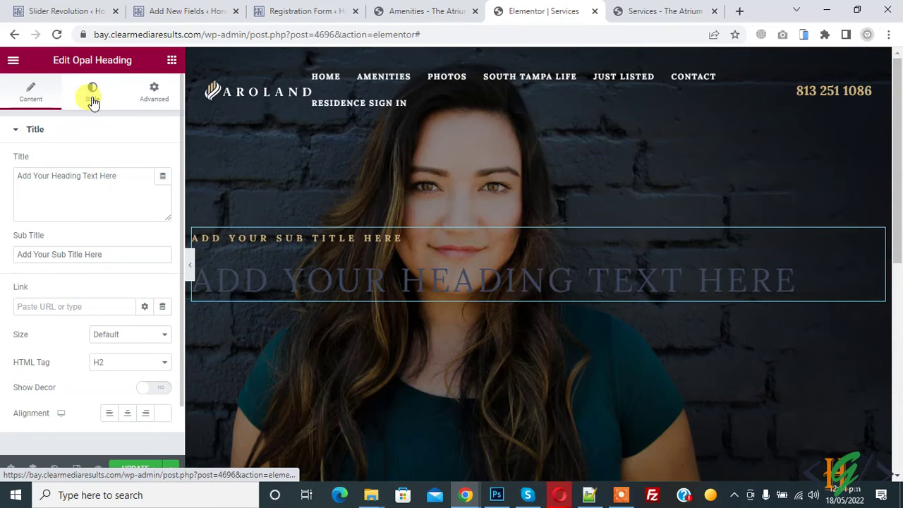
# Set the heading text colour to white and update the page.
pyautogui.click(92, 92)
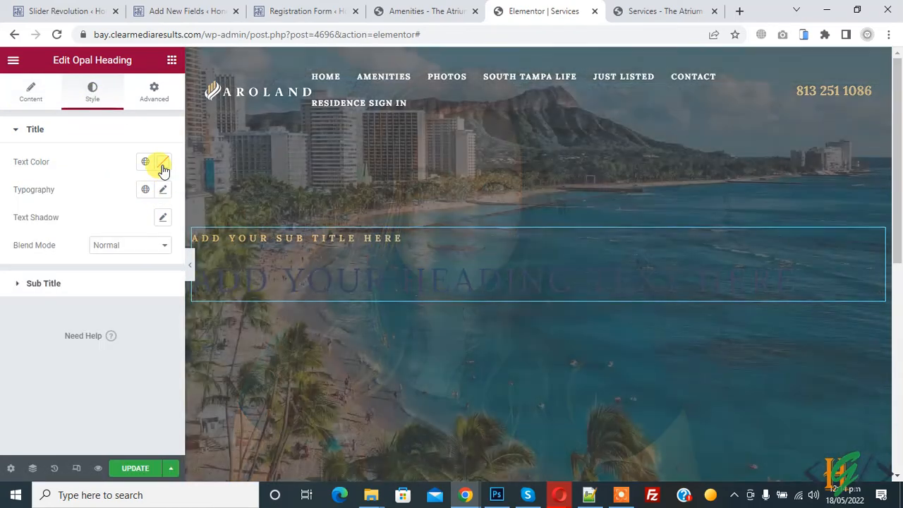
pyautogui.click(162, 162)
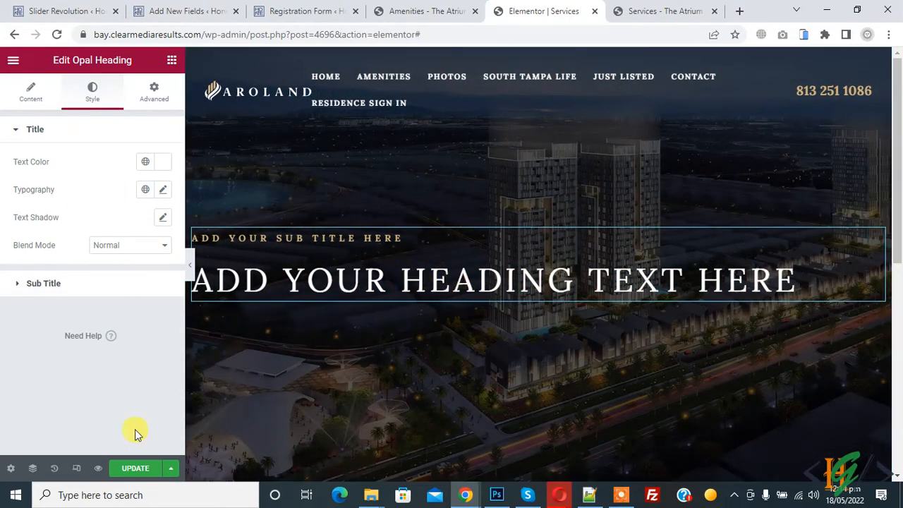
pyautogui.click(136, 469)
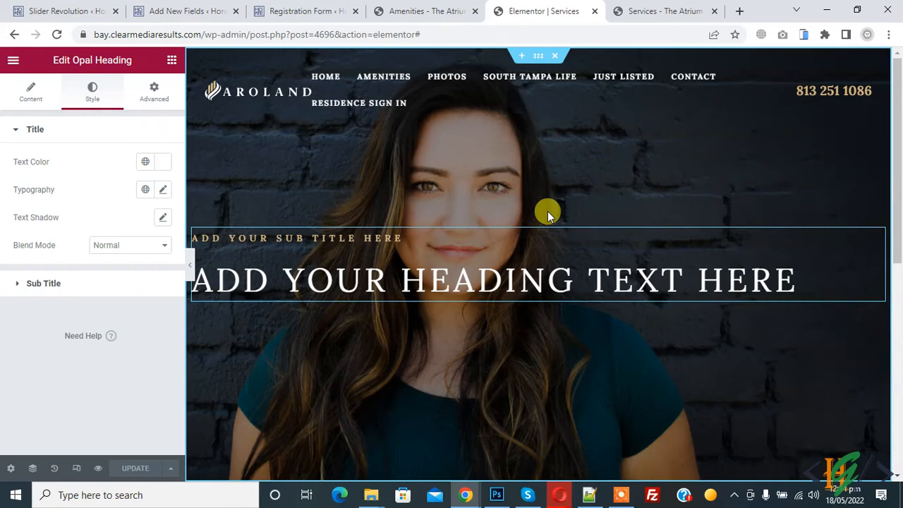
# Load bay.clearmediaresults.com/services/ in a new tab to view the live page.
pyautogui.click(739, 11)
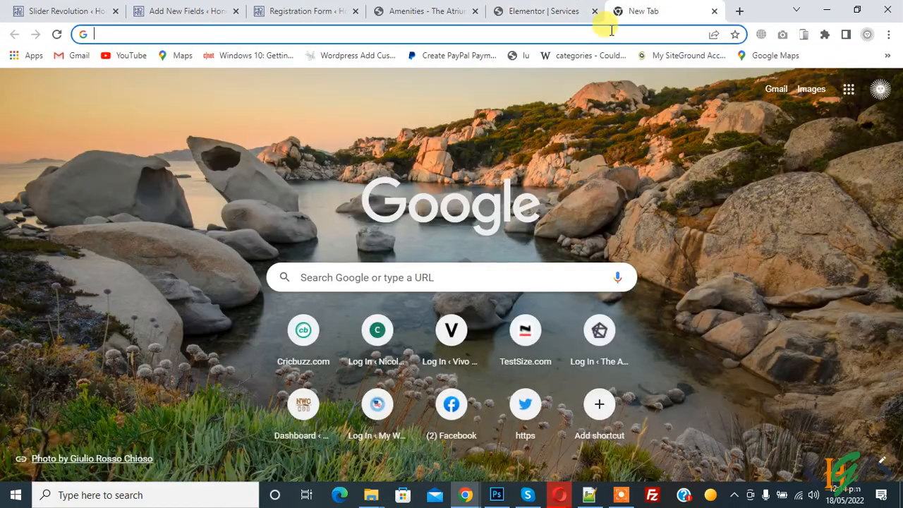
pyautogui.write('bay.clearmediaresults.com/services/')
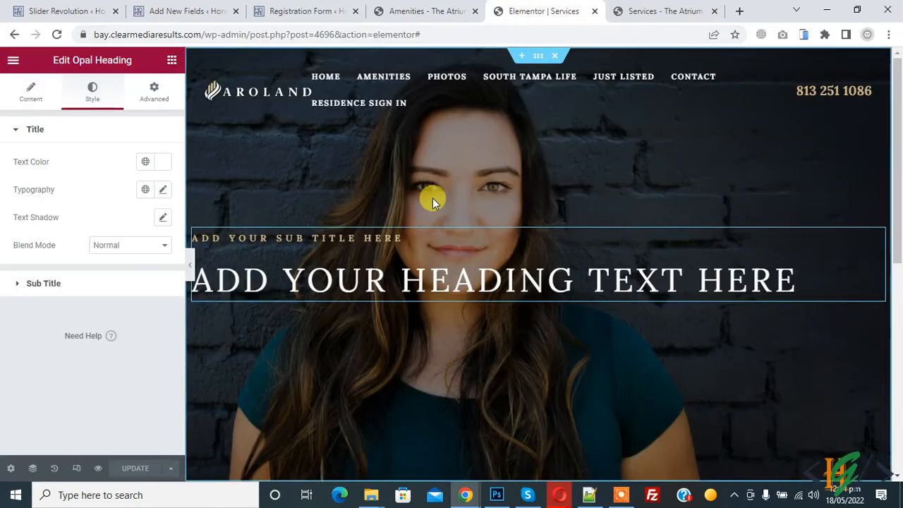
pyautogui.click(663, 11)
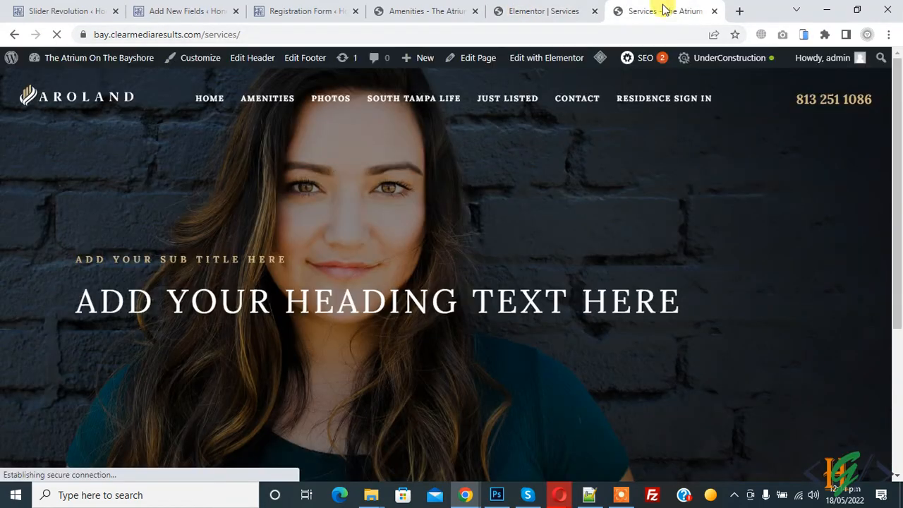
pyautogui.moveTo(520, 194)
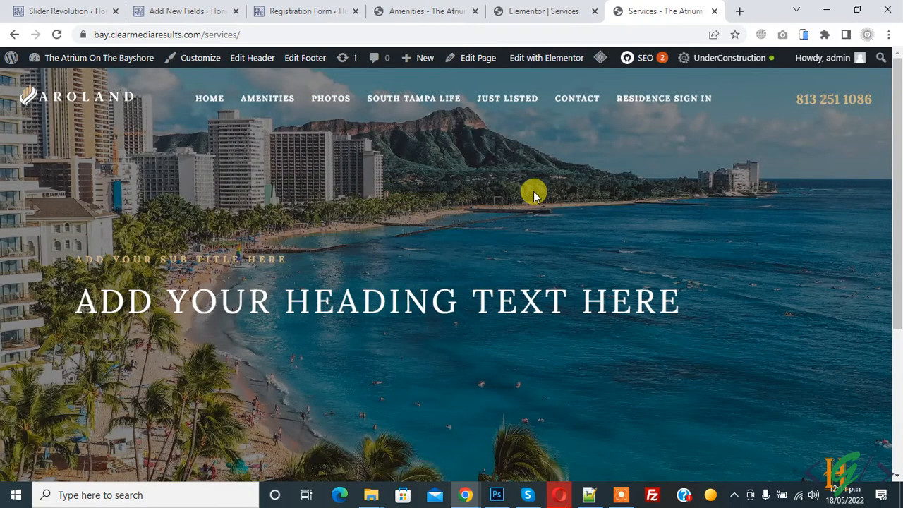
pyautogui.moveTo(162, 273)
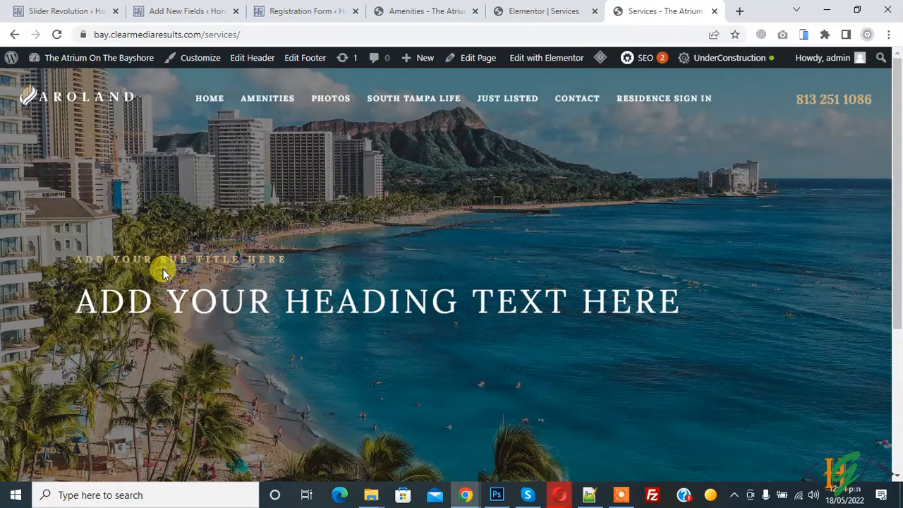